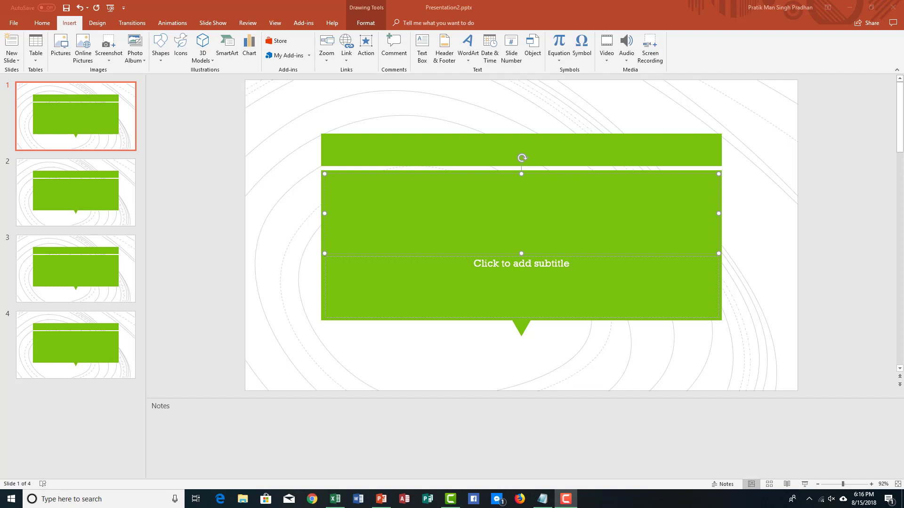
mouse_move(201, 118)
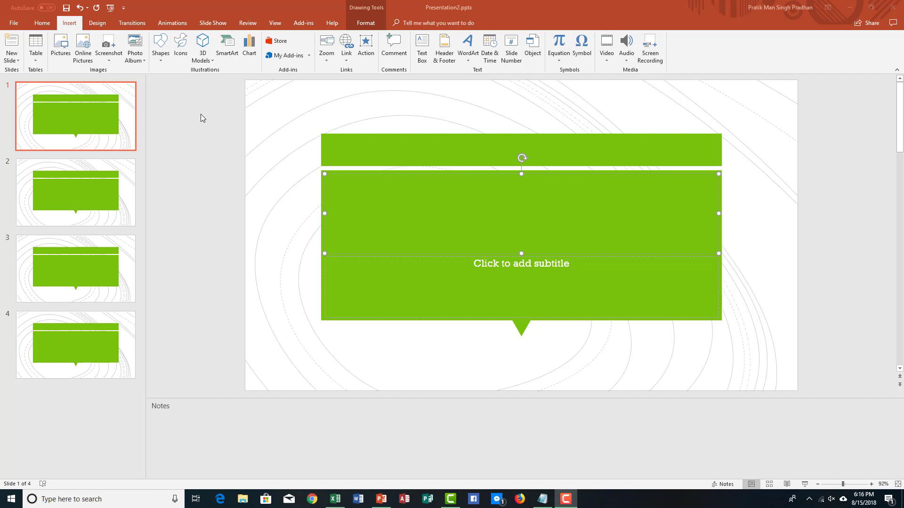
Step: Type 'TutorTube' as slide 1's title, then switch to slide 2
text(TutorTube)
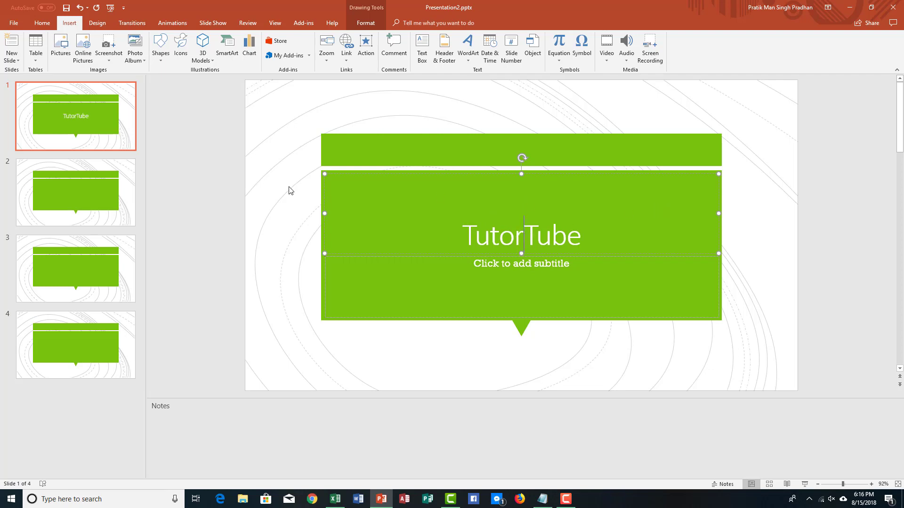
click(75, 192)
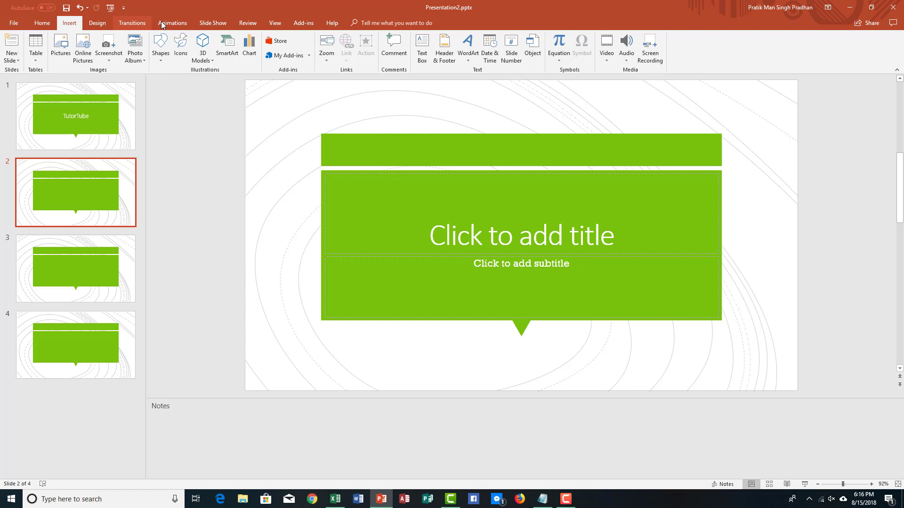
mouse_move(97, 23)
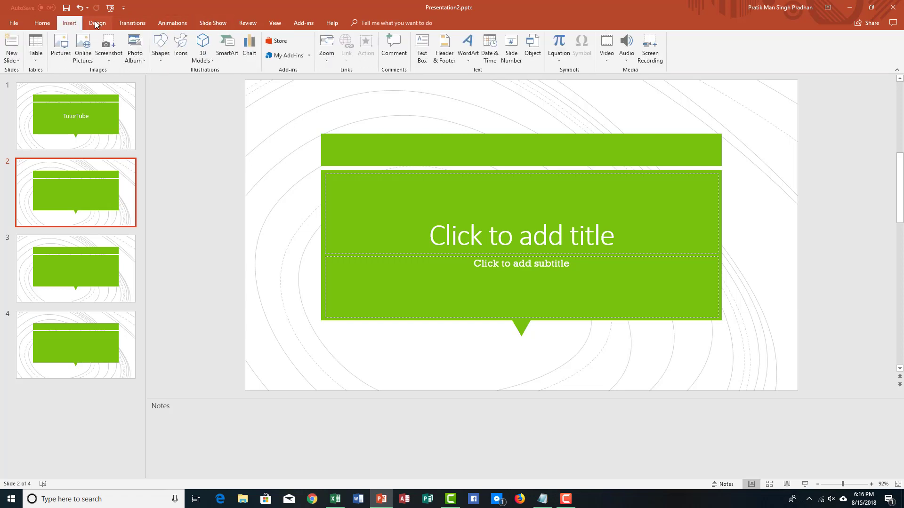
Step: Apply the Two Content layout to slide 2 from the Home tab's Layout gallery
click(41, 23)
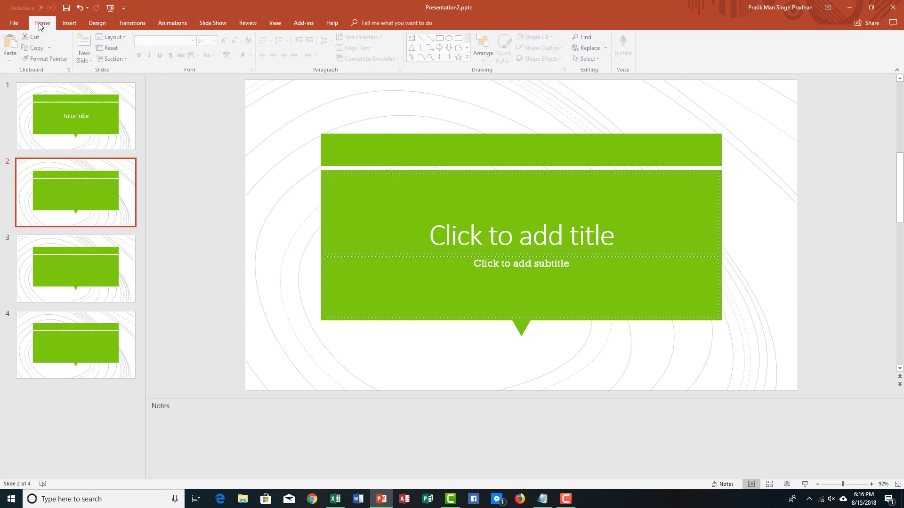
click(113, 38)
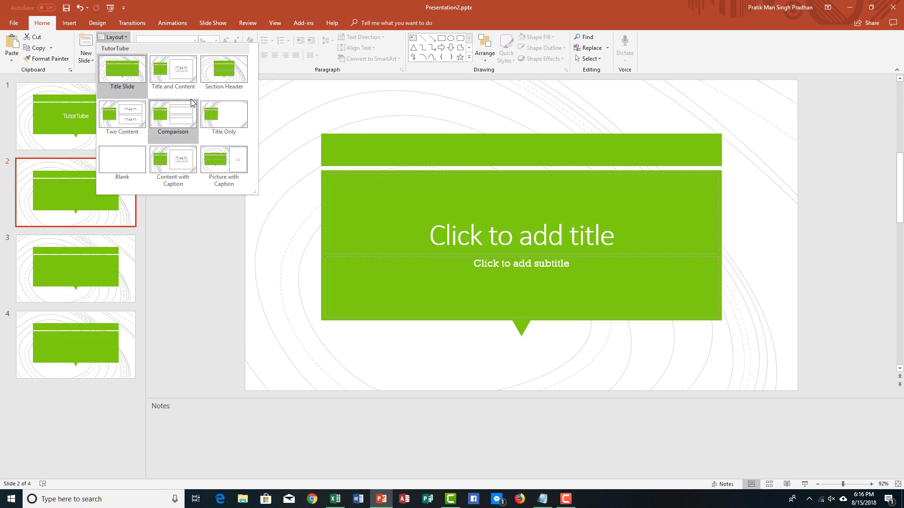
click(173, 116)
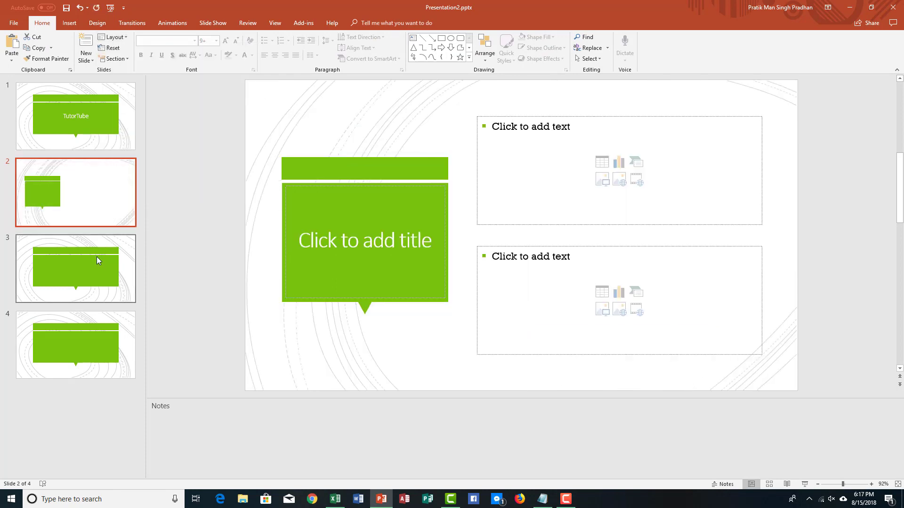
click(113, 36)
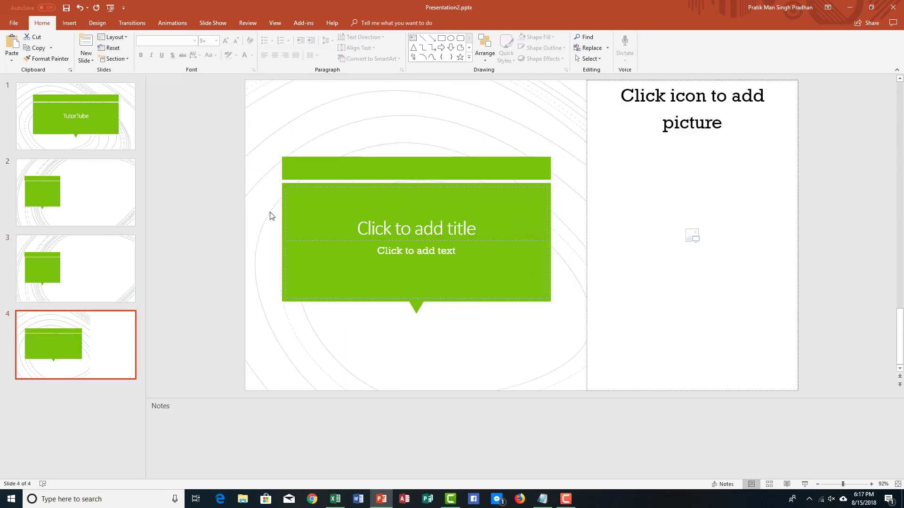
Step: Select slide 4's picture placeholder to begin inserting a picture
click(74, 192)
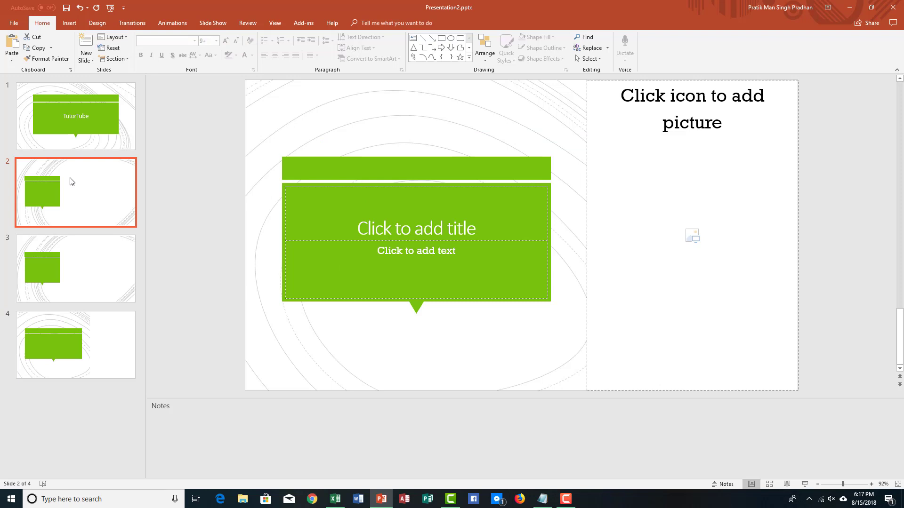
click(75, 344)
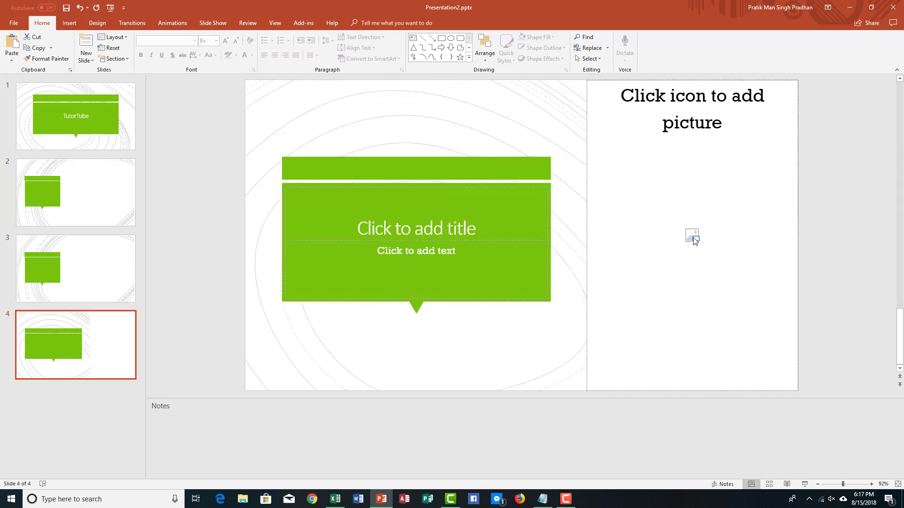
click(691, 236)
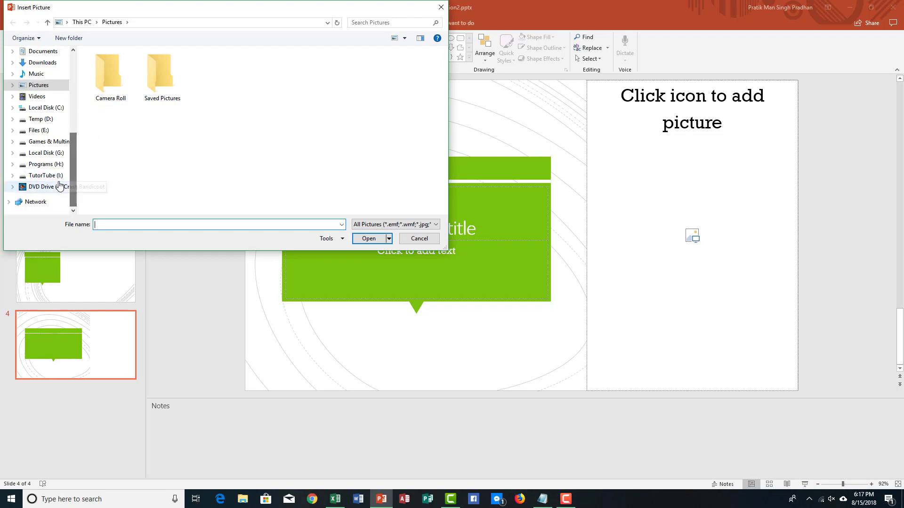
Step: Insert the plant photo from TutorTube (I:) > Pictures into slide 4's placeholder
click(44, 175)
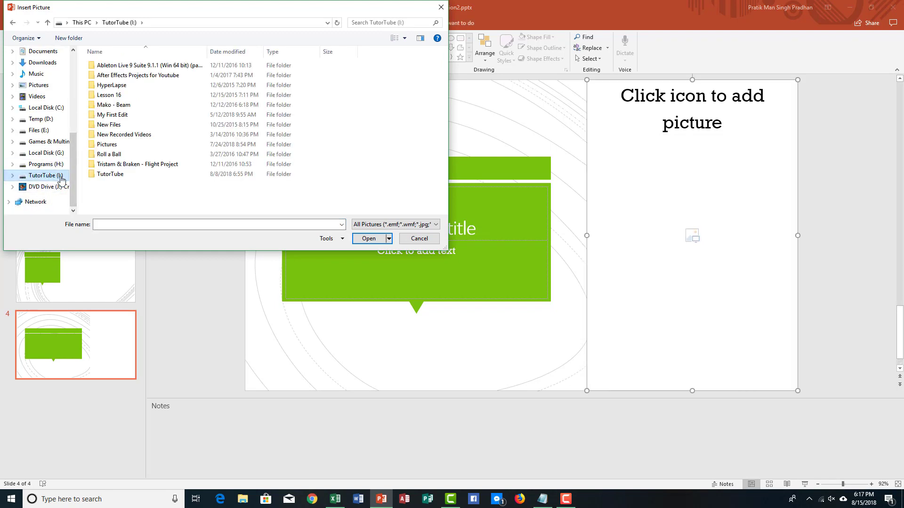
click(108, 153)
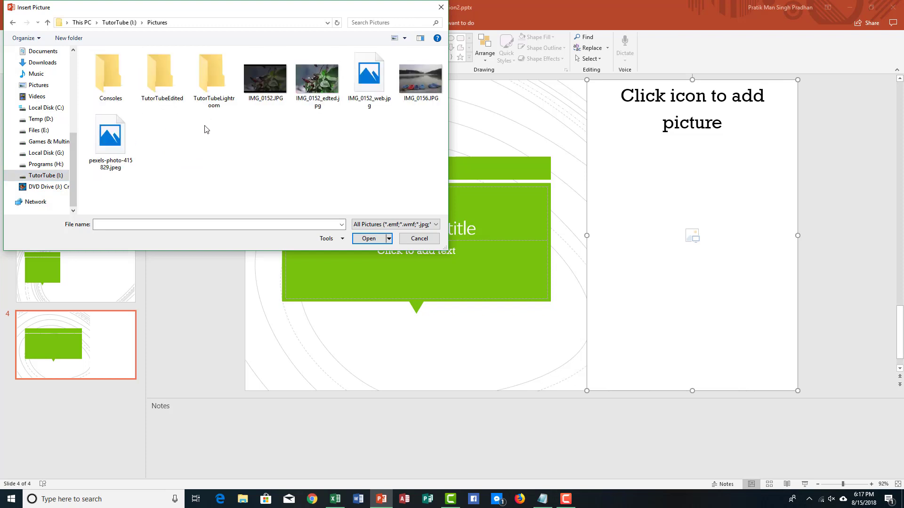
click(419, 238)
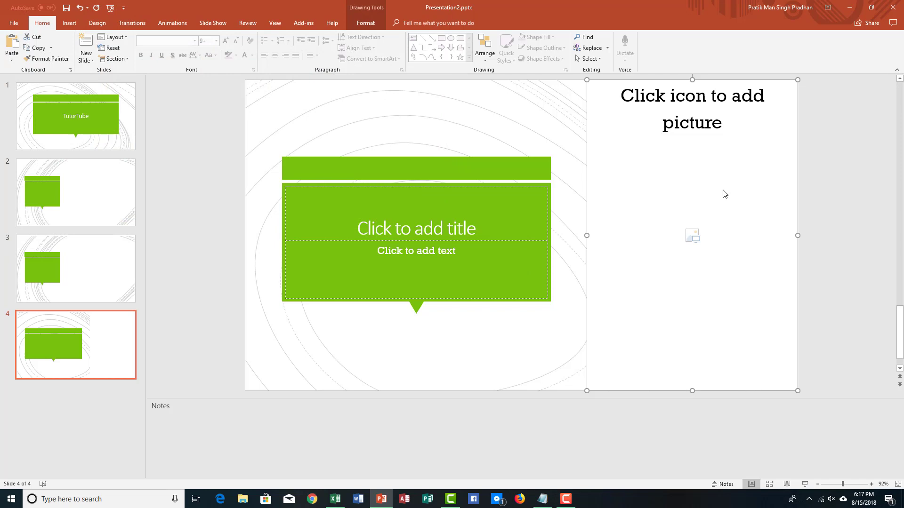
click(692, 235)
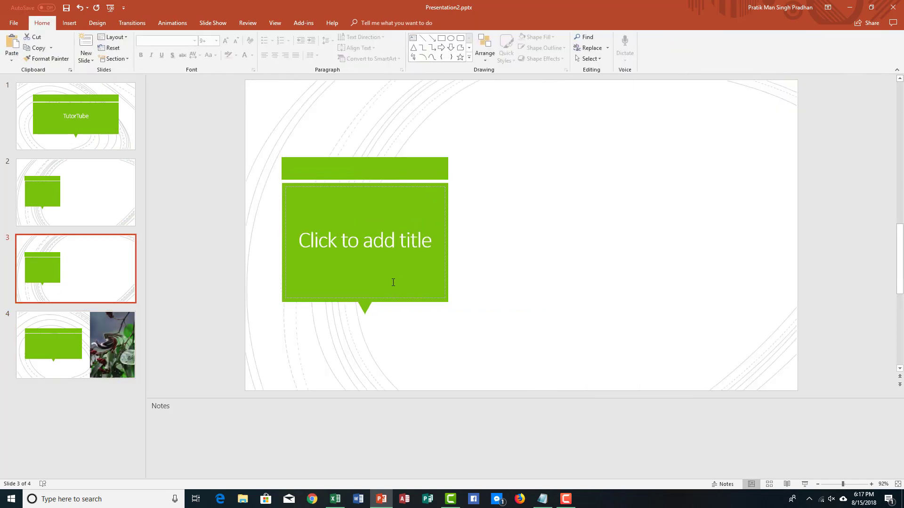
Step: Title slide 3 'Chapter 2', then return to slide 1
click(364, 241)
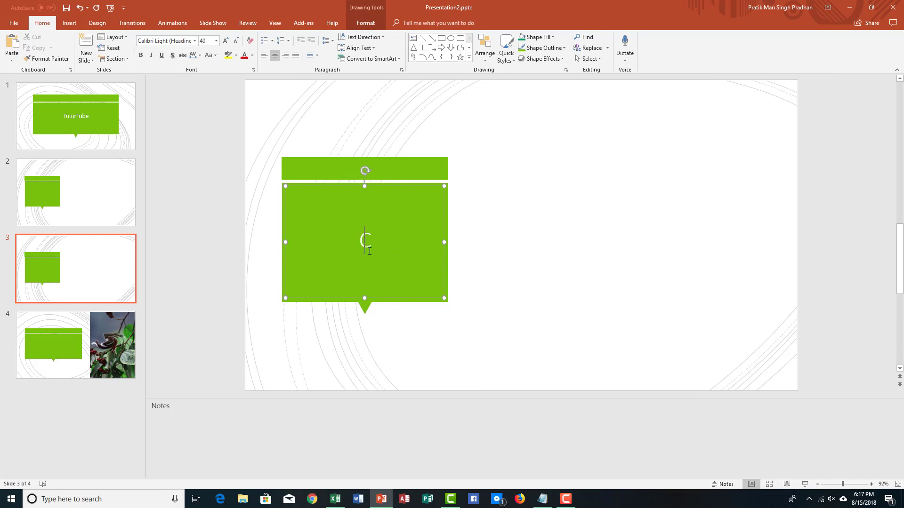
text(Chapter 2)
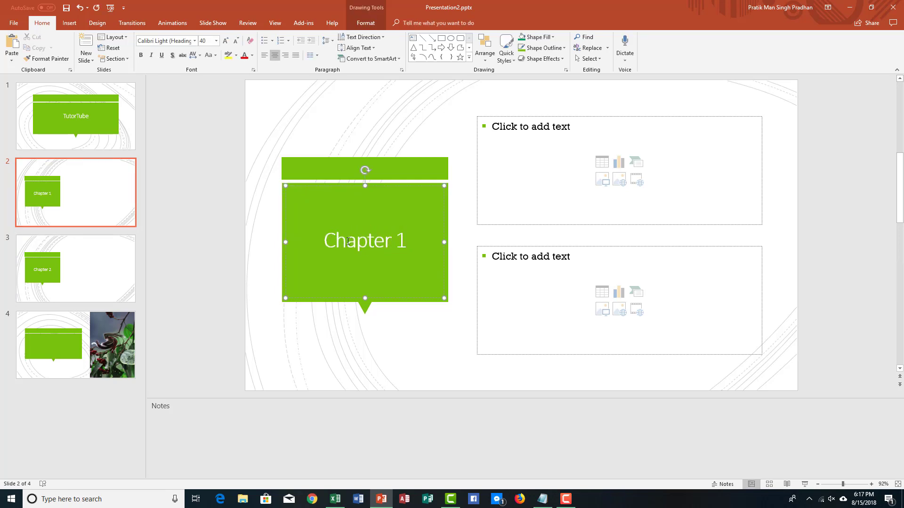
click(75, 116)
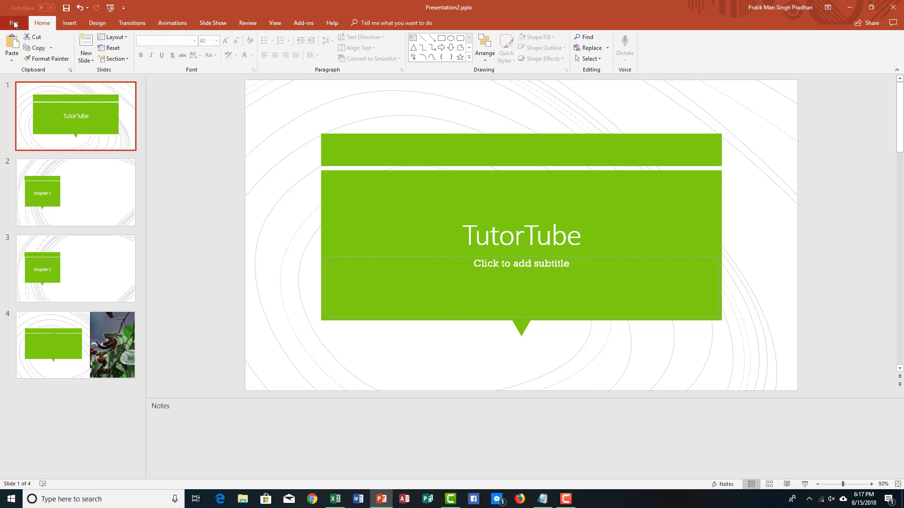
Step: Save the deck as a PowerPoint Template (*.potx) named TutorTube
click(13, 23)
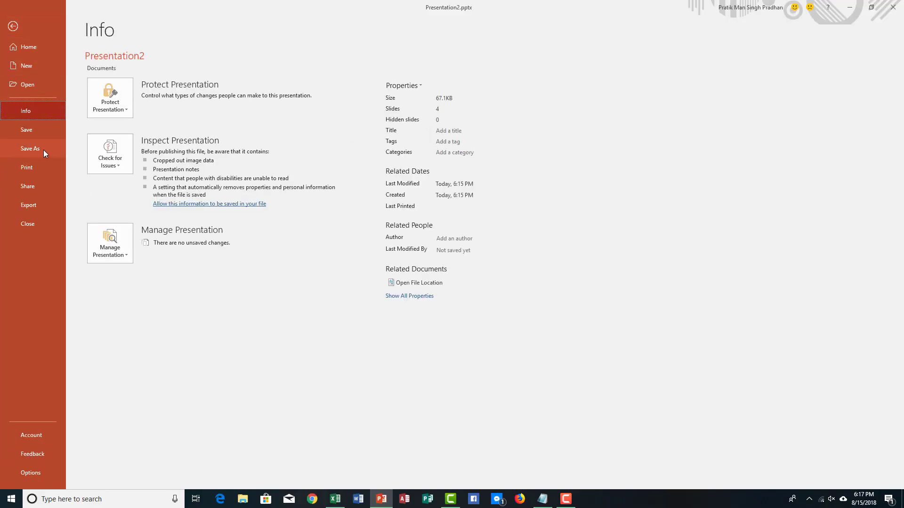
click(30, 148)
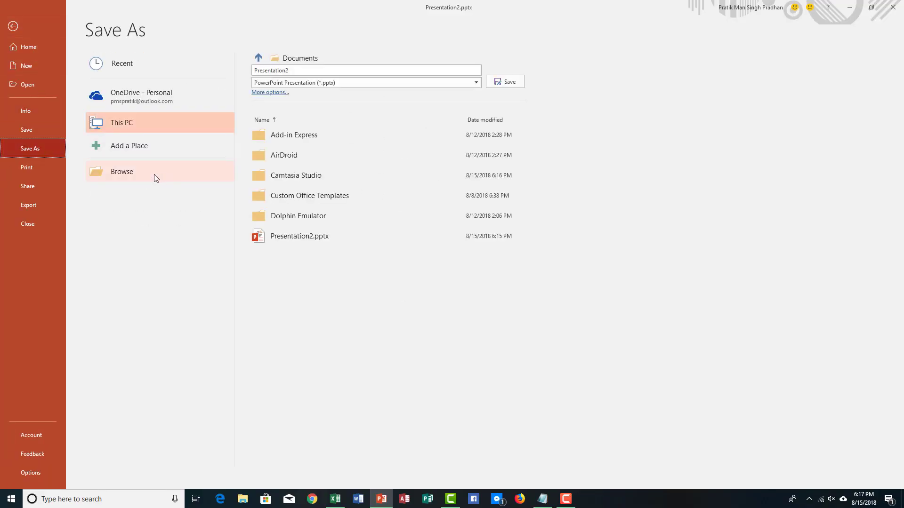
click(122, 171)
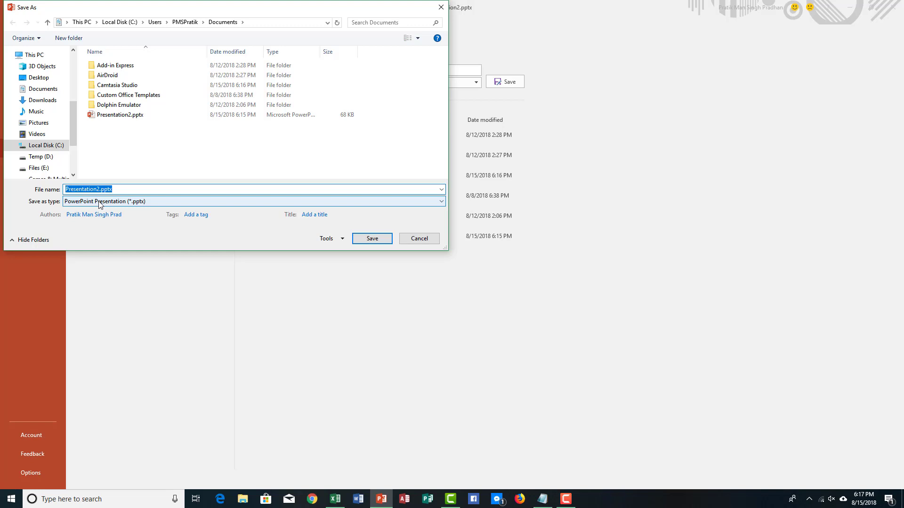
click(254, 201)
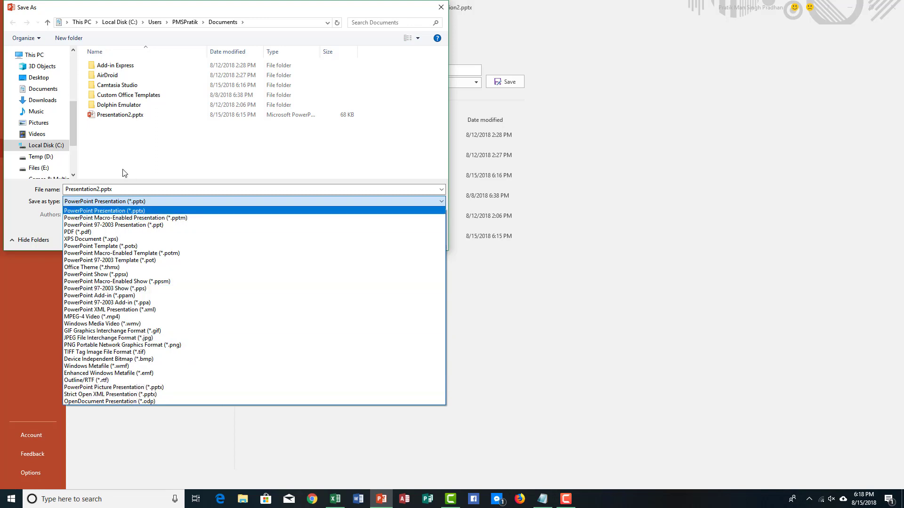
mouse_move(137, 253)
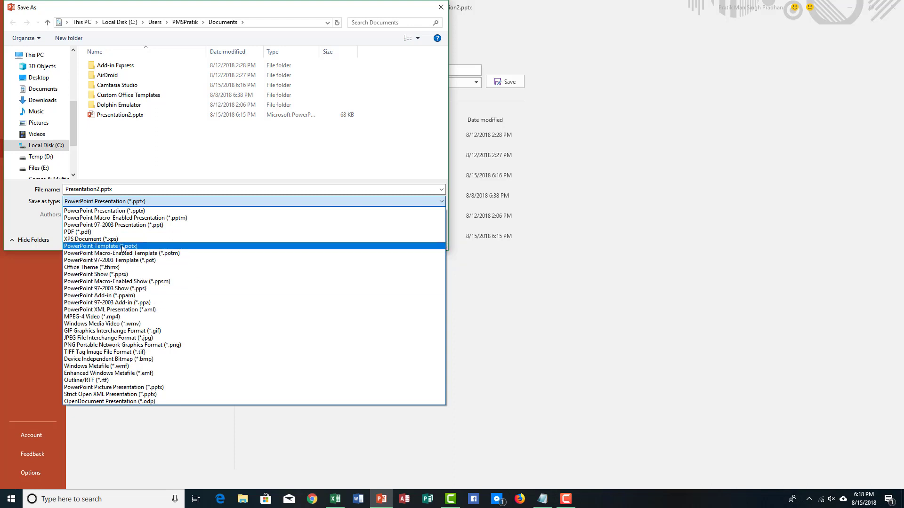
click(100, 247)
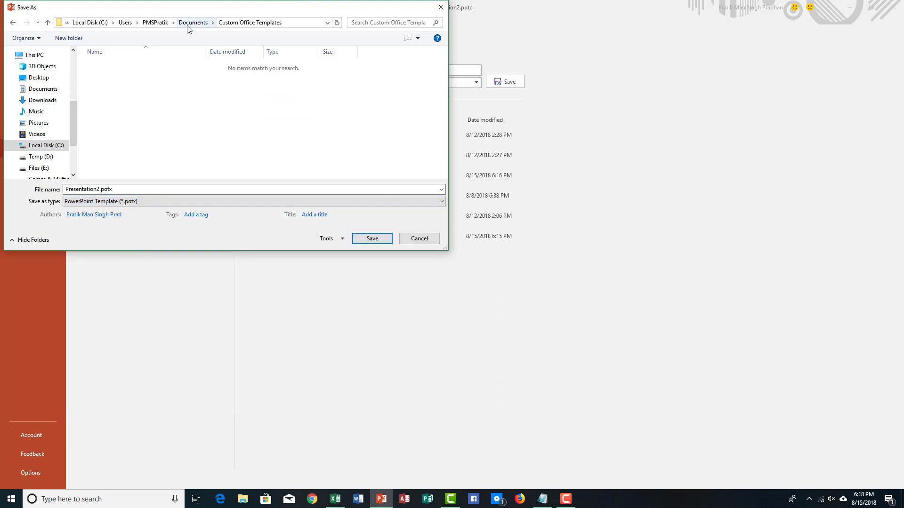
mouse_move(192, 24)
text(TutorTube)
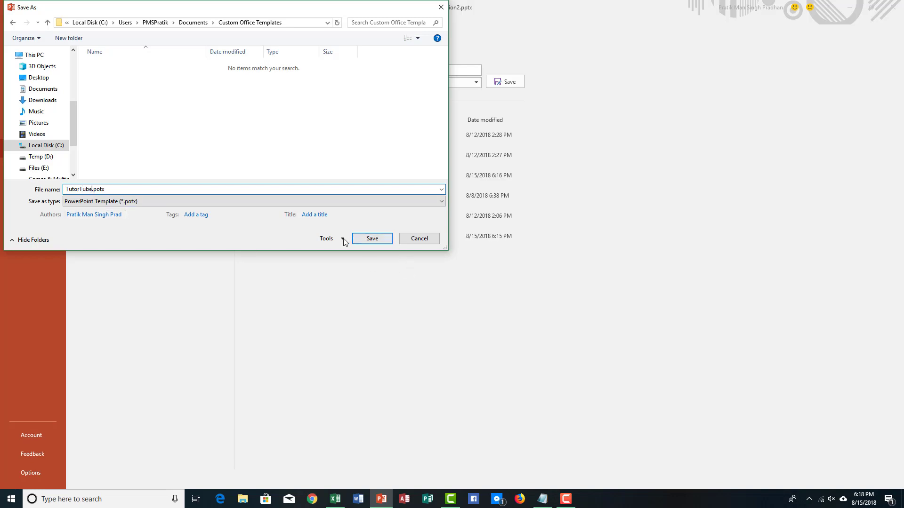
click(418, 238)
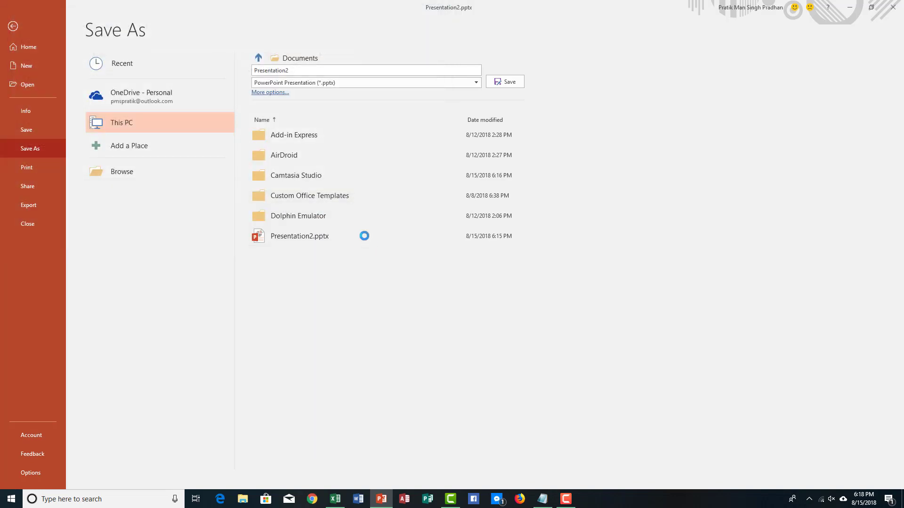
Step: Check the TutorTube template under File > Info and close it
click(504, 82)
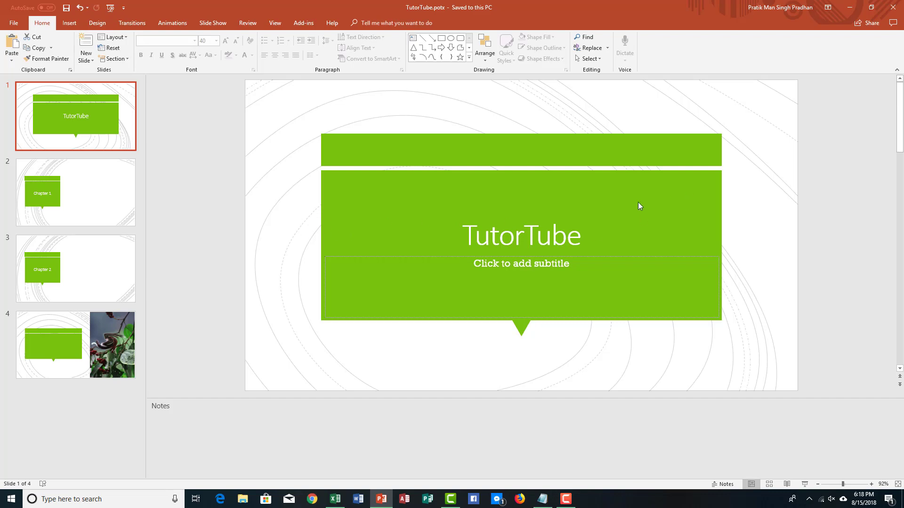
click(14, 22)
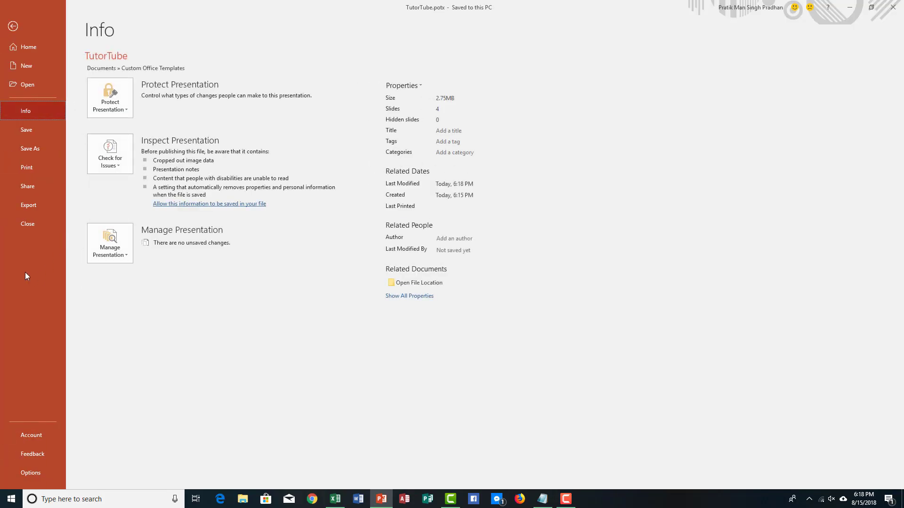
click(13, 26)
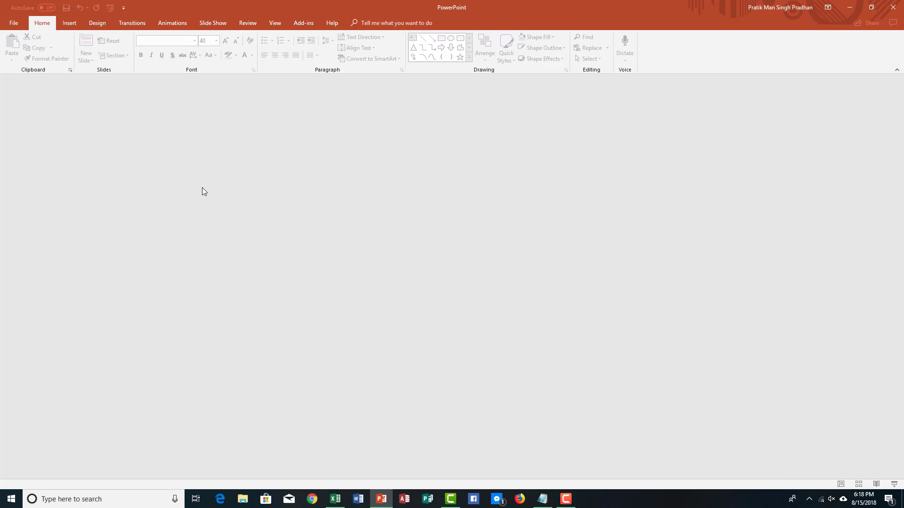
mouse_move(69, 83)
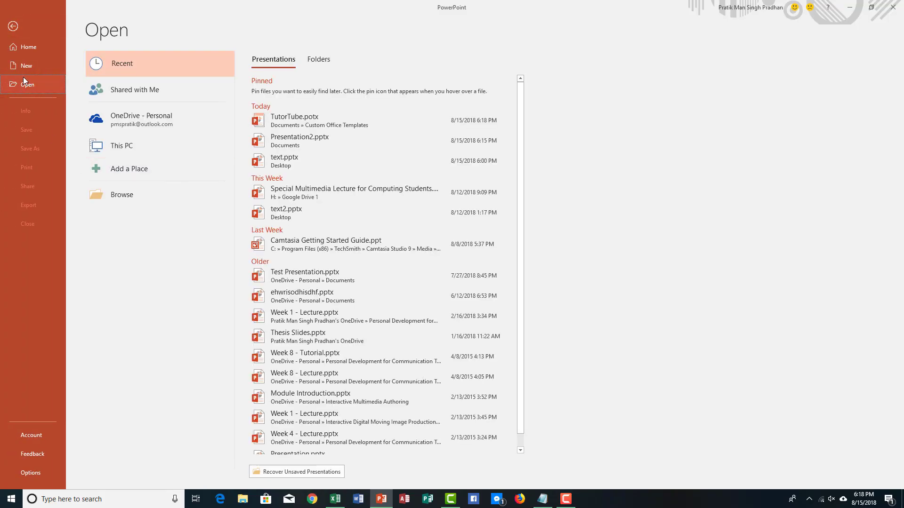
Step: Browse File > New's CUSTOM folders and open Custom Office Templates to find TutorTube
click(26, 65)
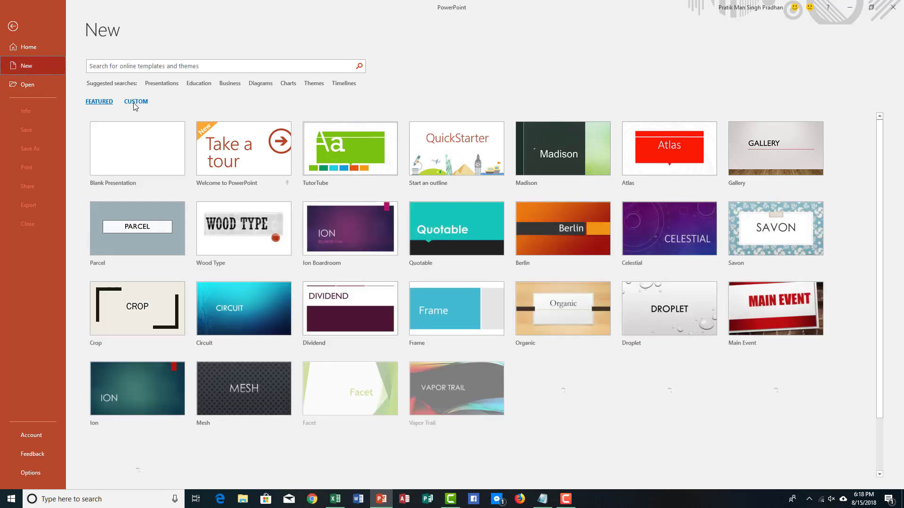
click(135, 102)
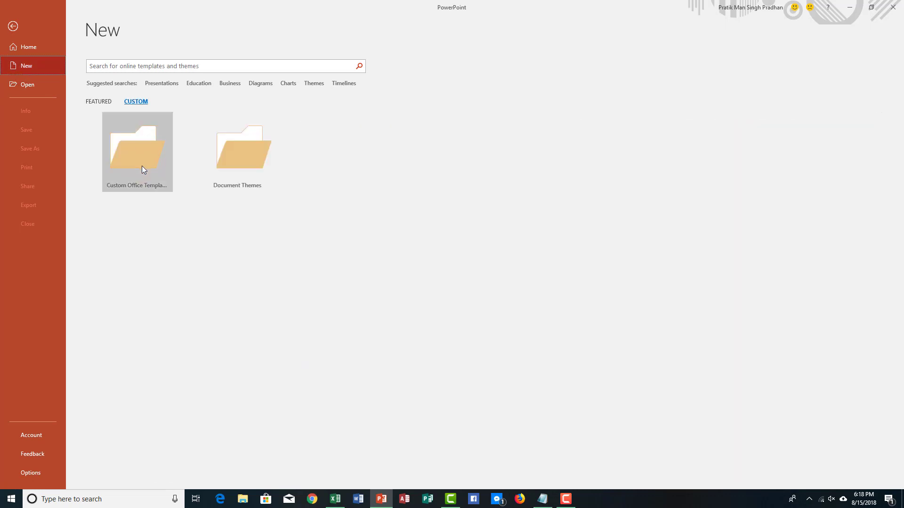
mouse_move(122, 158)
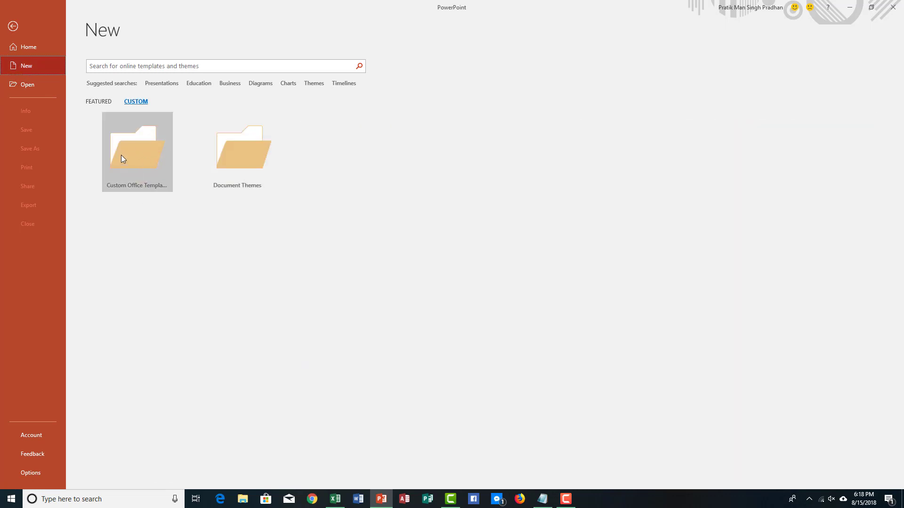
mouse_move(241, 139)
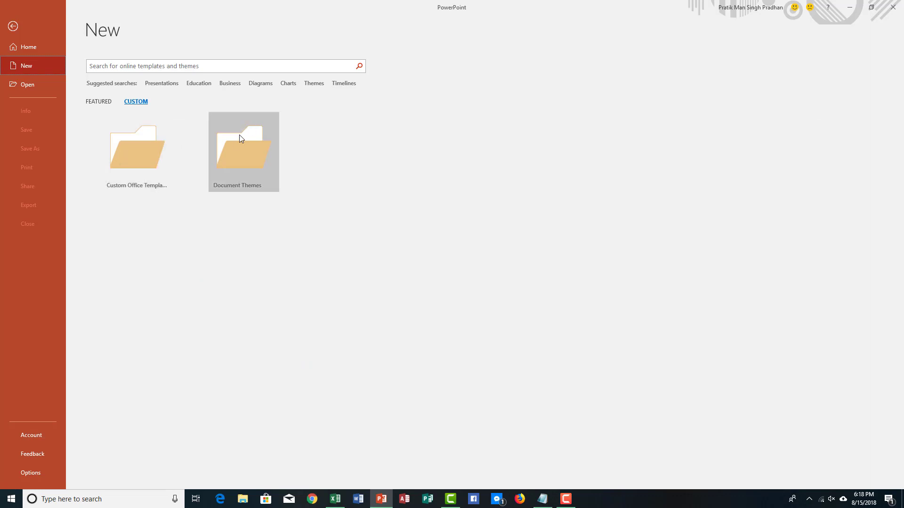
mouse_move(240, 161)
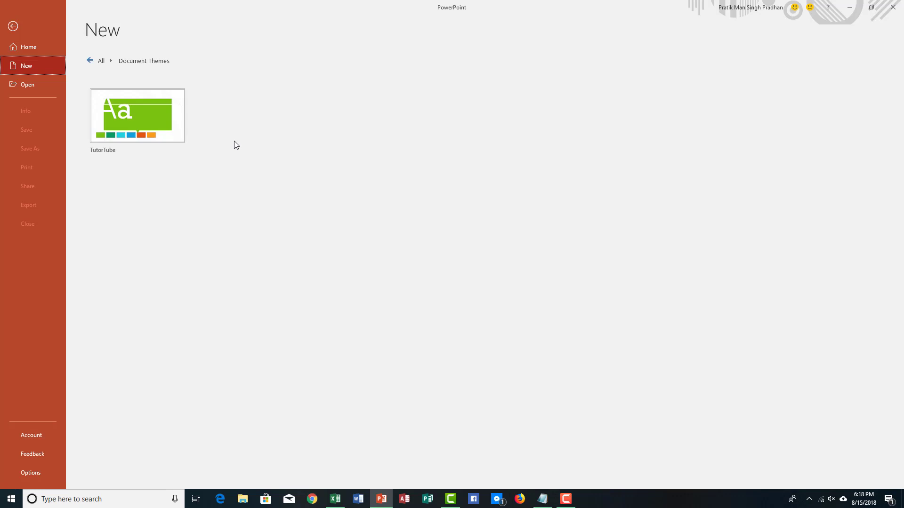
click(101, 61)
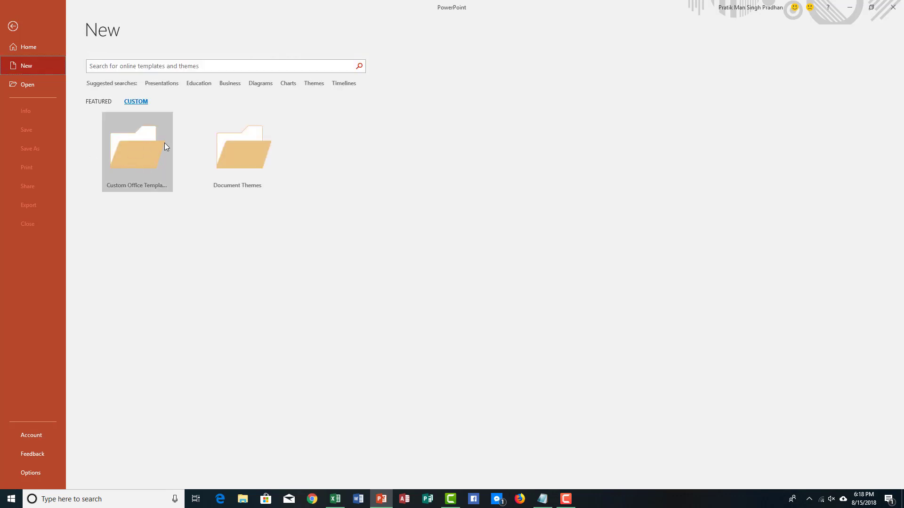
double_click(137, 151)
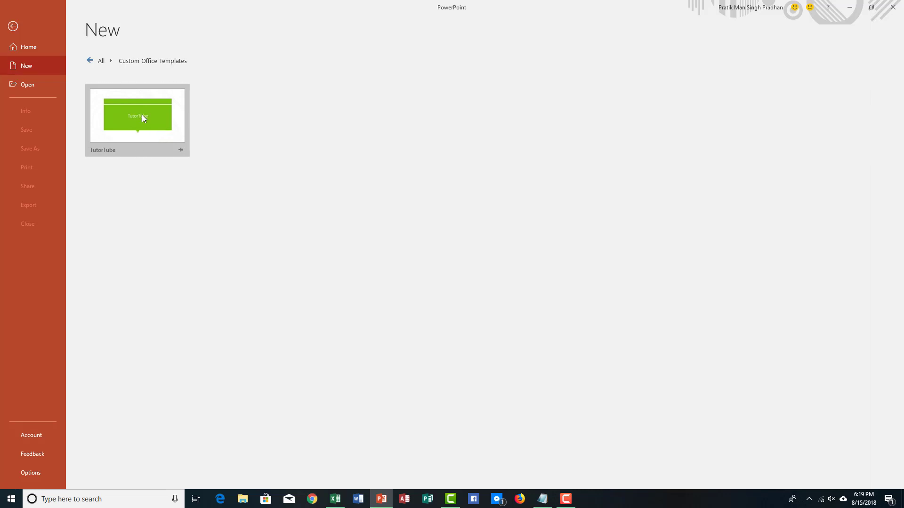
Step: Preview the TutorTube template's slides and create Presentation3 from it
click(137, 114)
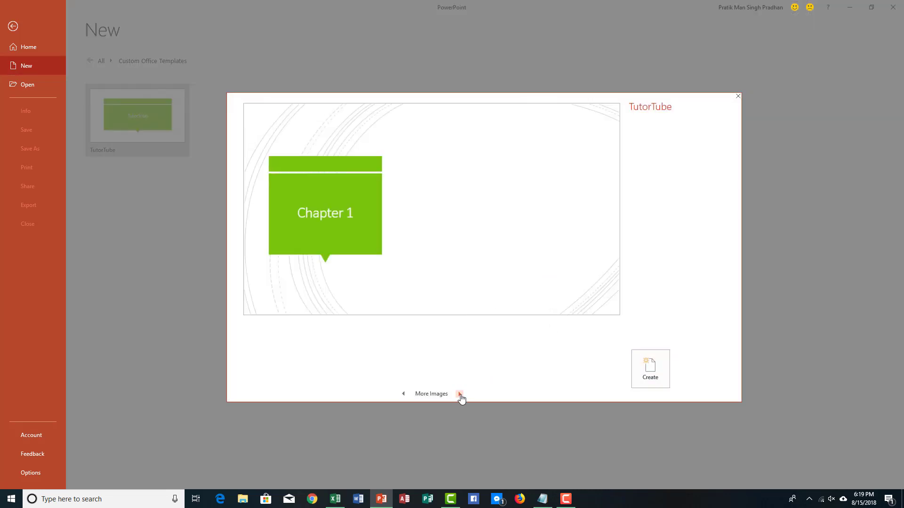
click(459, 394)
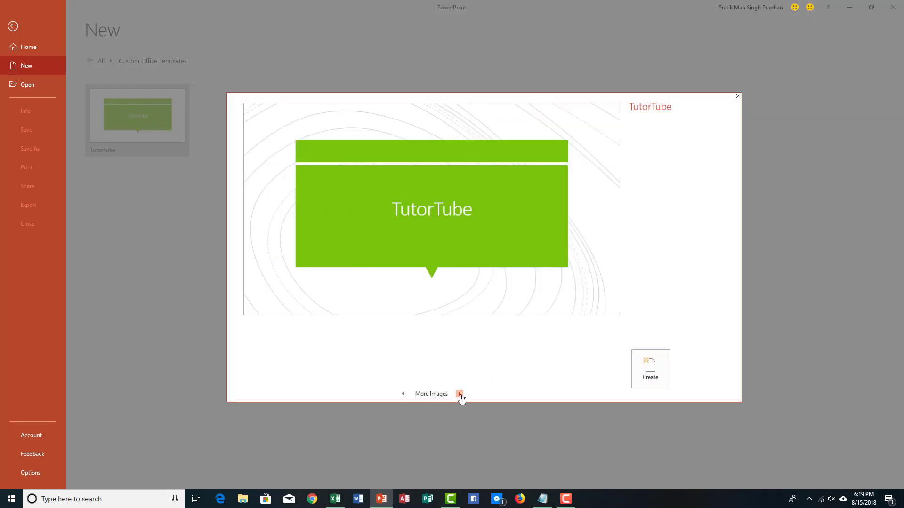
click(460, 394)
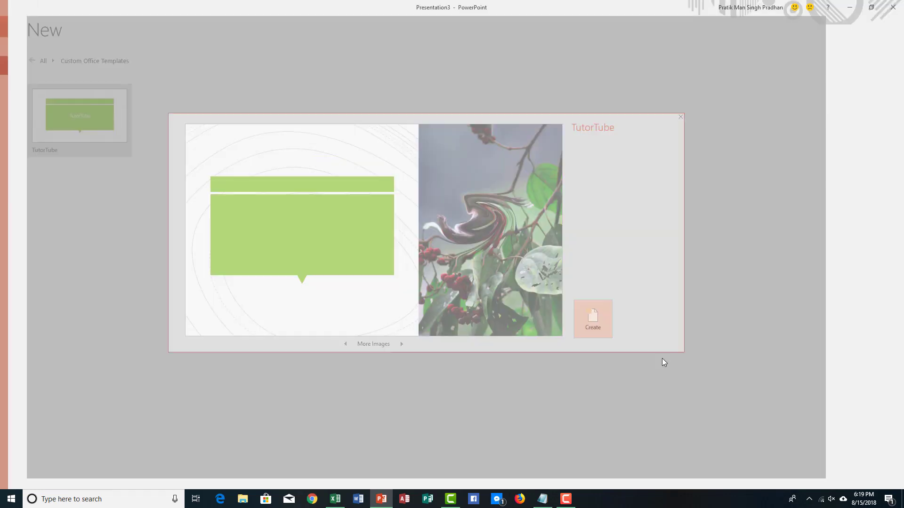
click(592, 319)
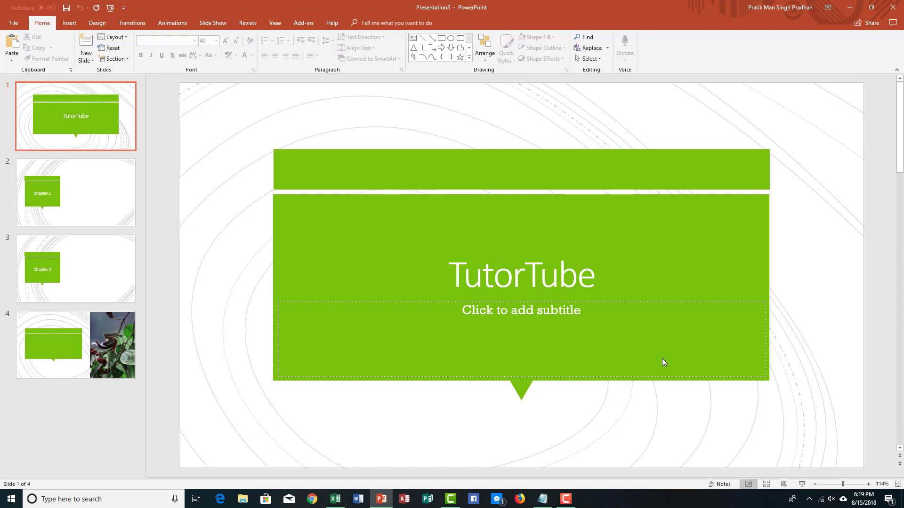
click(75, 267)
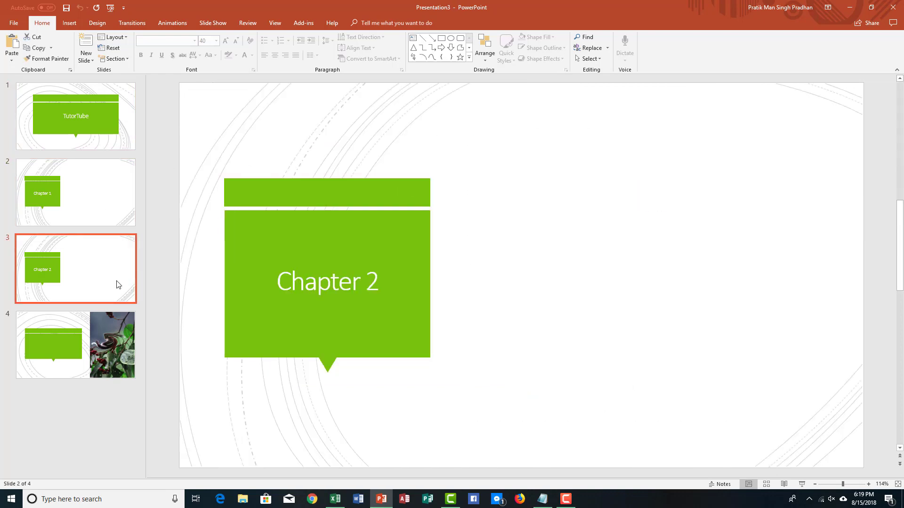
click(75, 192)
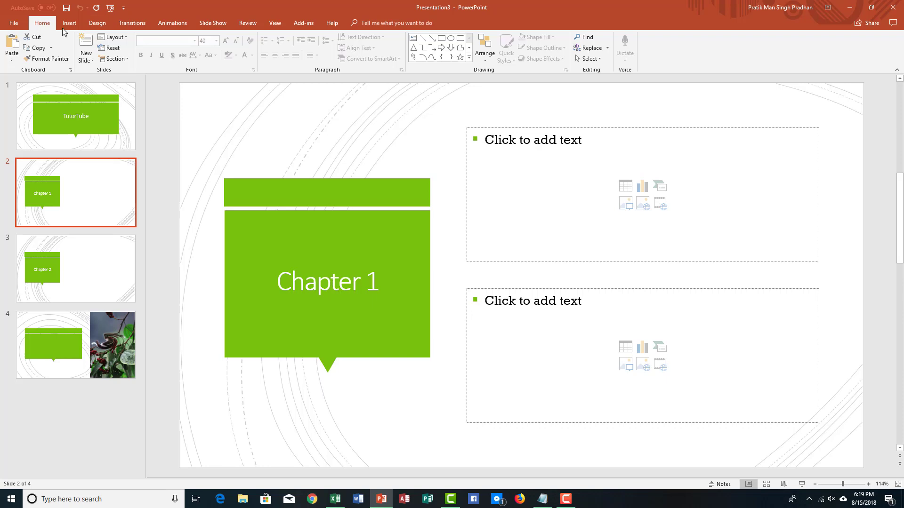
mouse_move(64, 32)
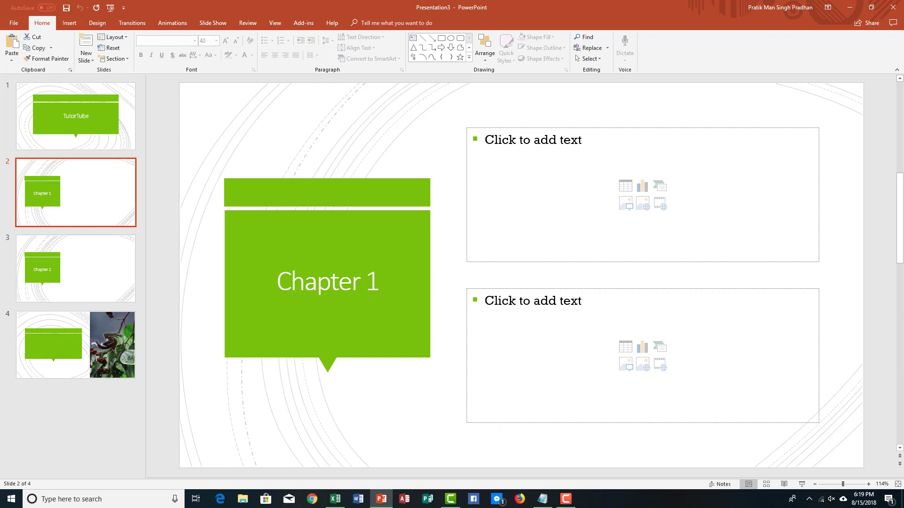